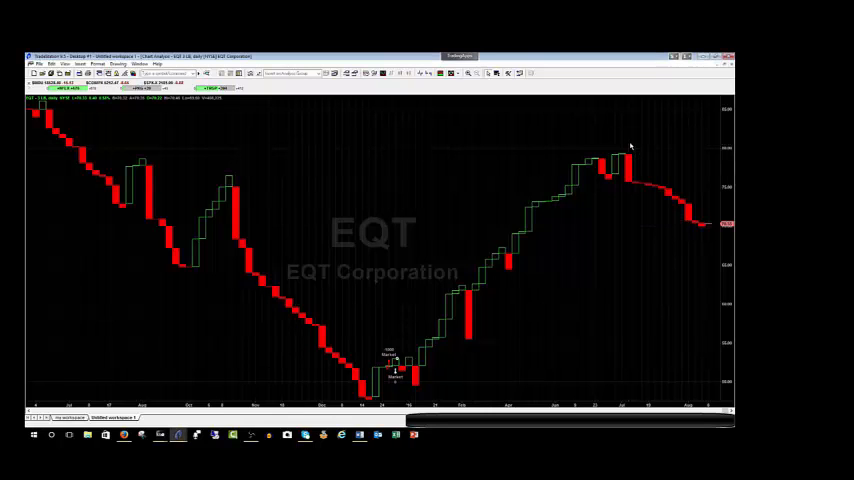
mouse_move(670, 200)
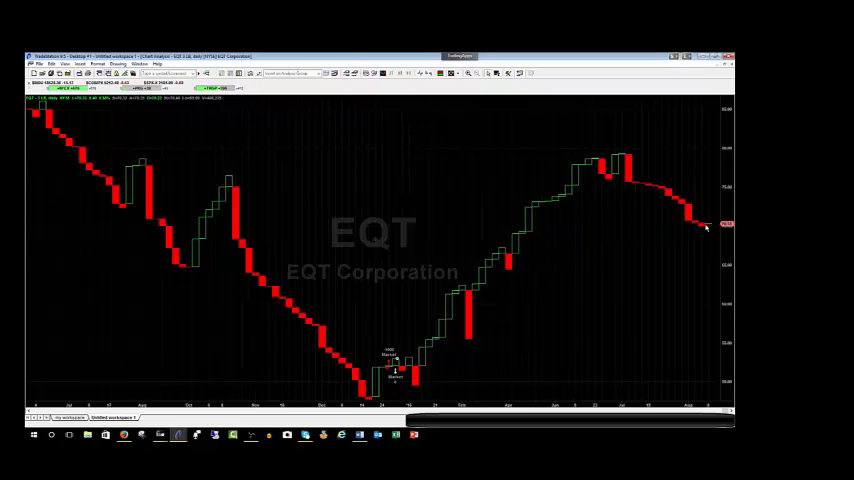
mouse_move(628, 160)
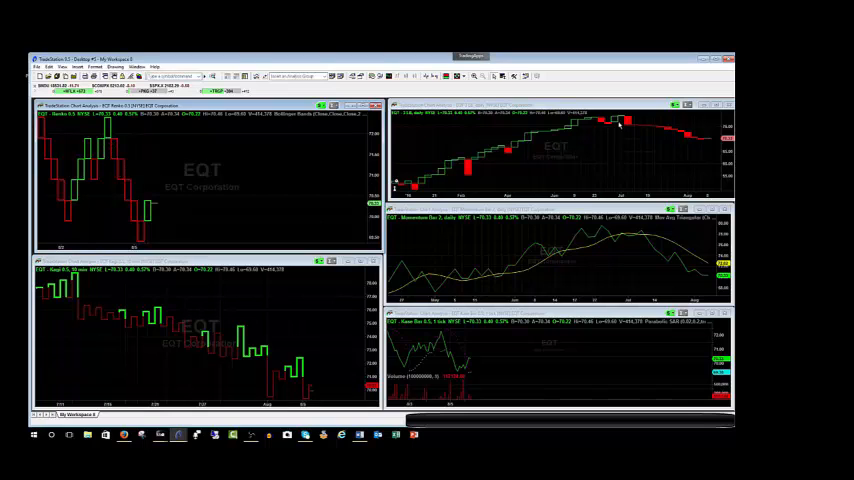
mouse_move(704, 144)
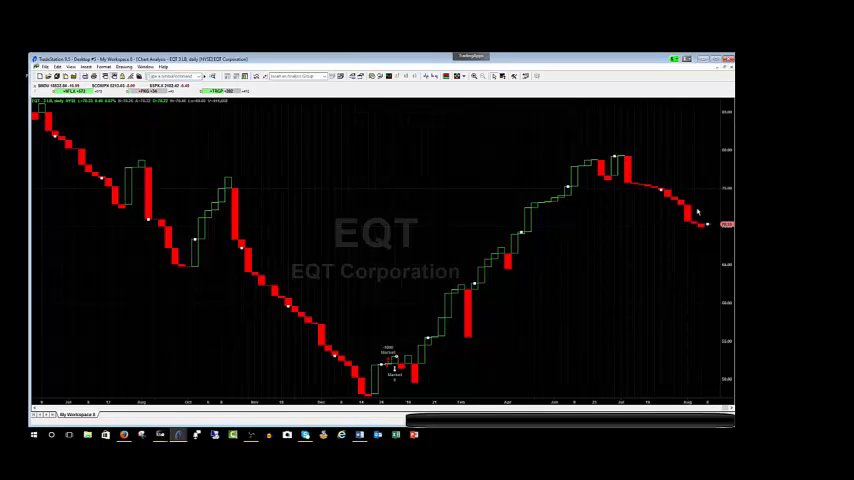
mouse_move(724, 72)
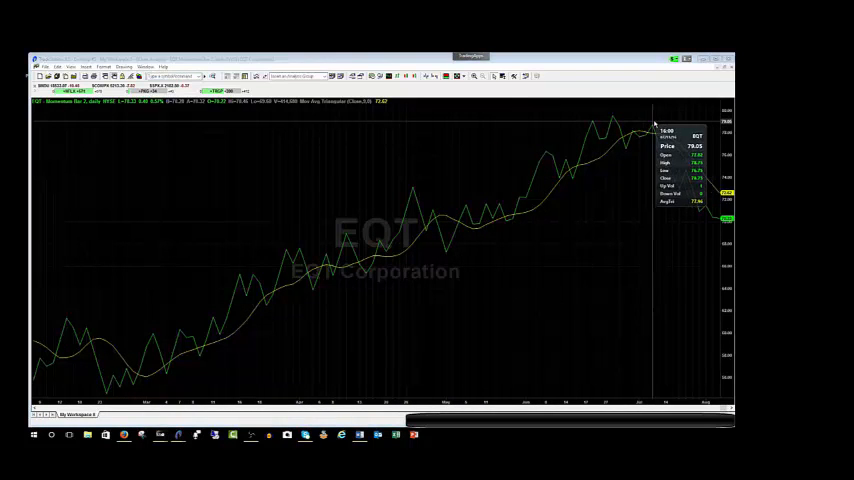
mouse_move(650, 140)
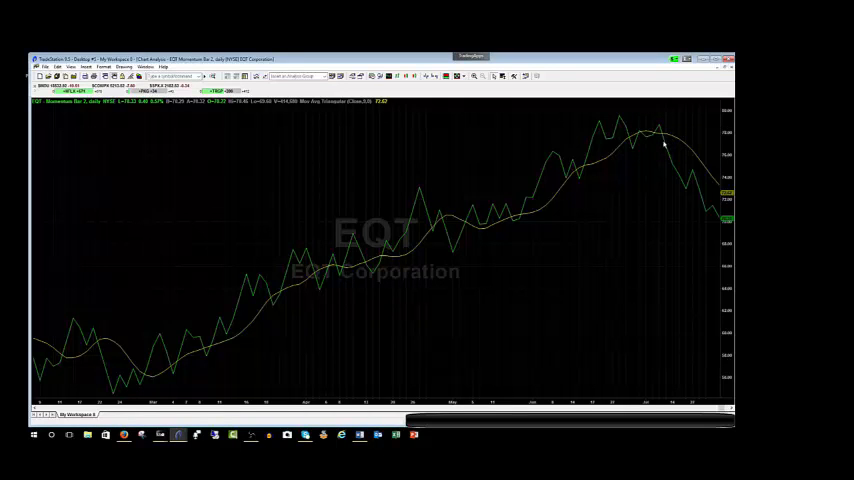
mouse_move(706, 212)
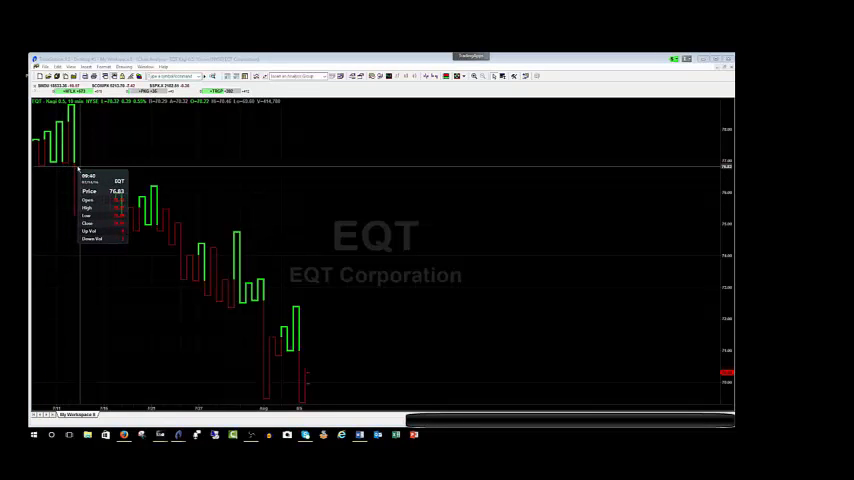
mouse_move(90, 218)
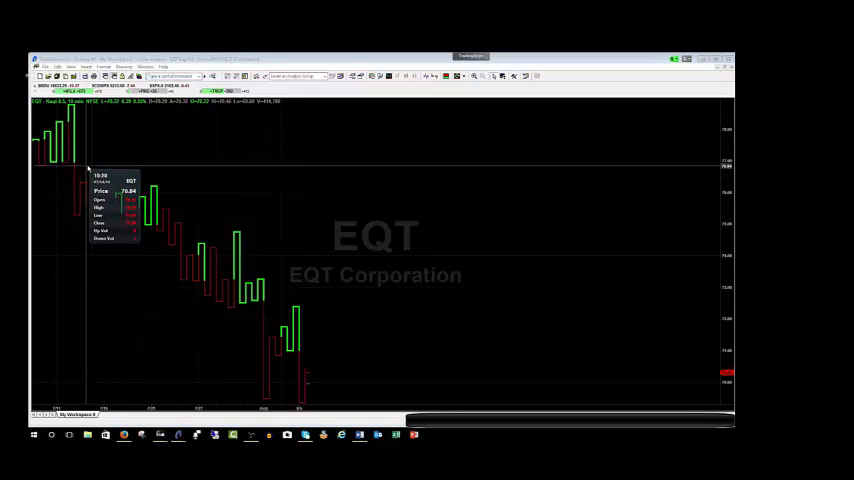
mouse_move(102, 216)
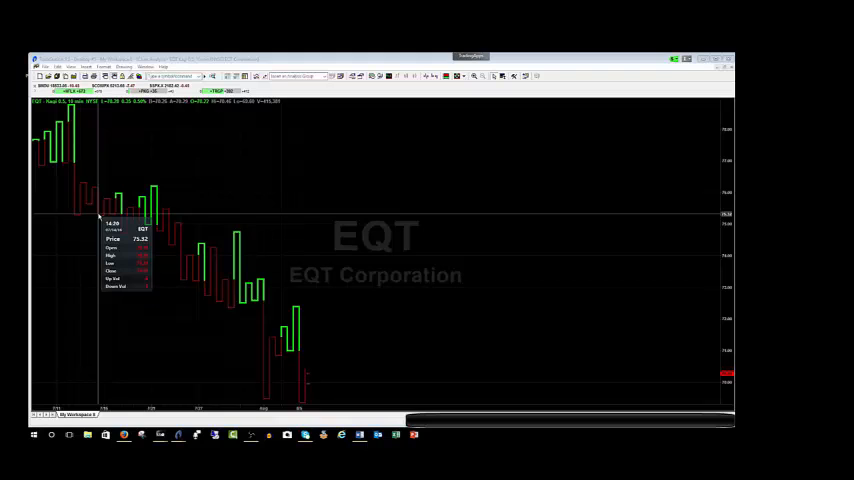
mouse_move(158, 256)
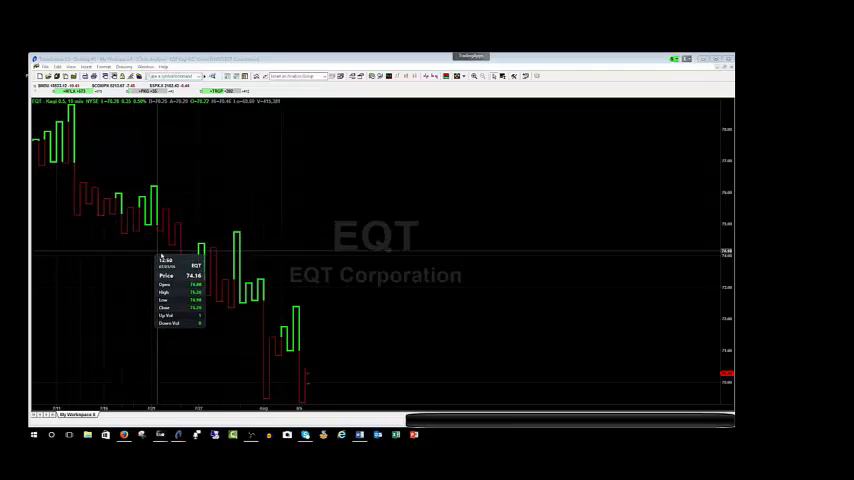
mouse_move(232, 246)
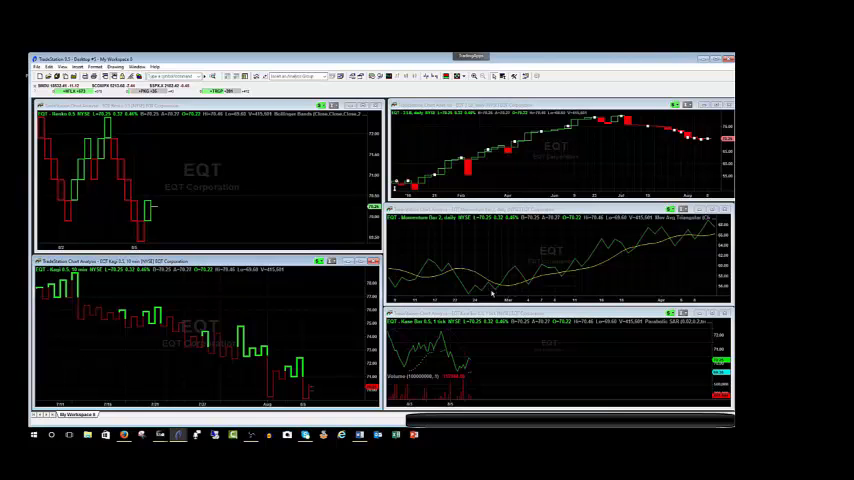
mouse_move(474, 140)
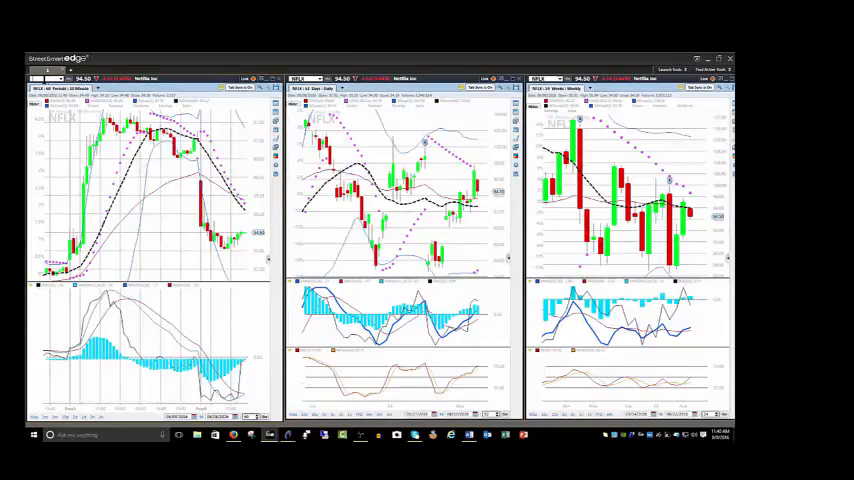
click(42, 78)
text(EQT)
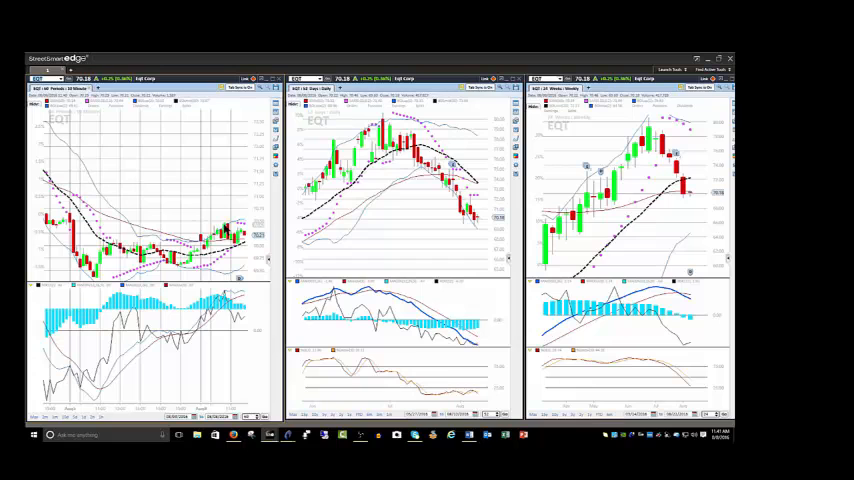
mouse_move(188, 178)
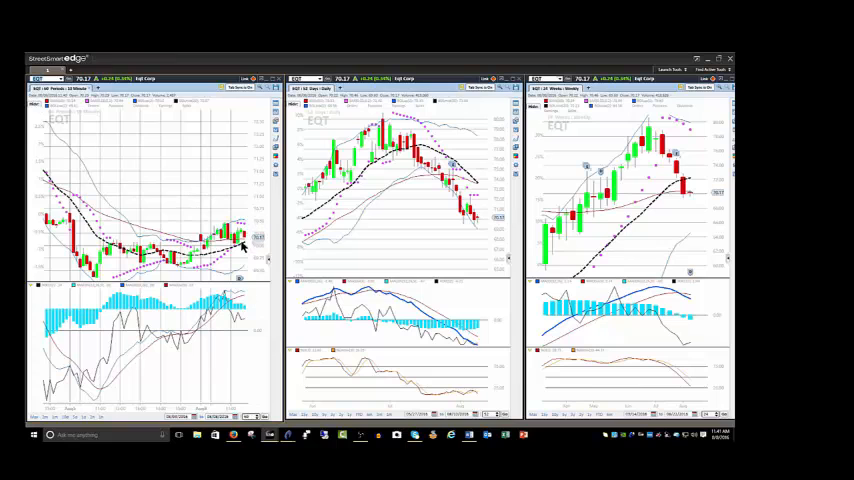
mouse_move(482, 208)
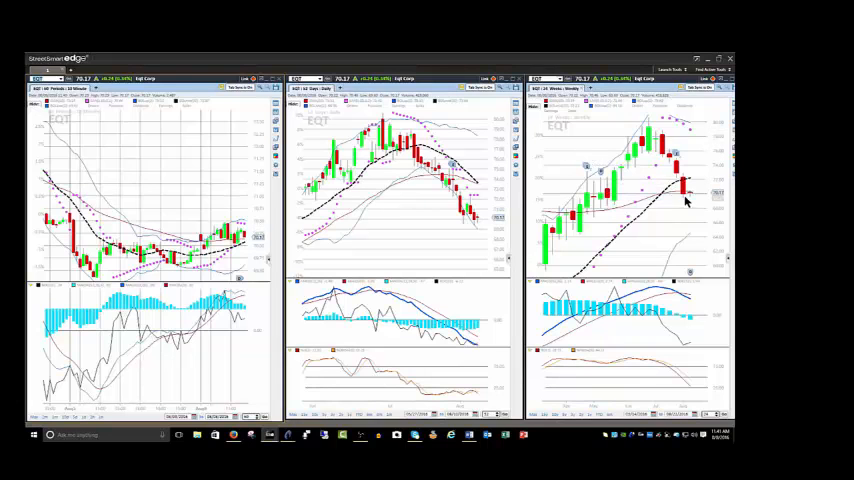
mouse_move(228, 150)
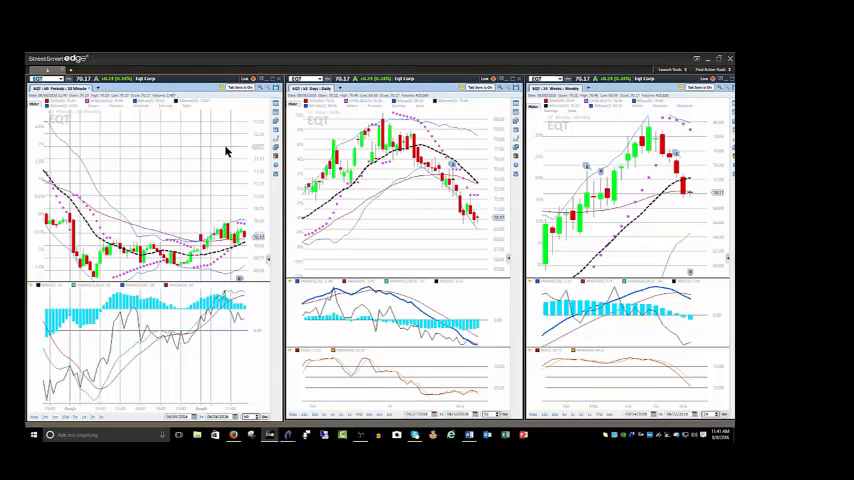
mouse_move(672, 152)
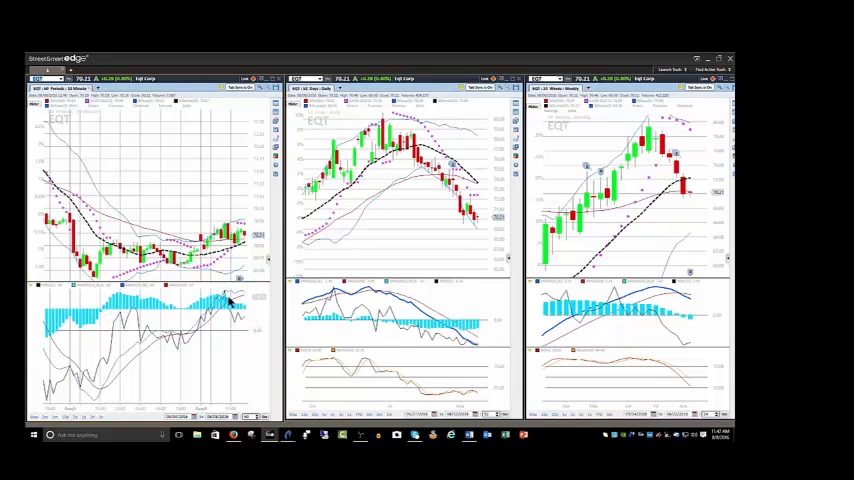
mouse_move(120, 326)
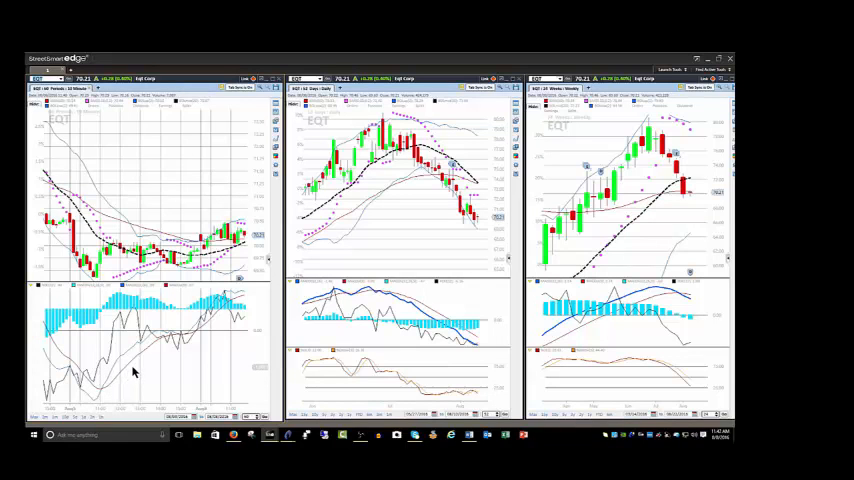
mouse_move(160, 352)
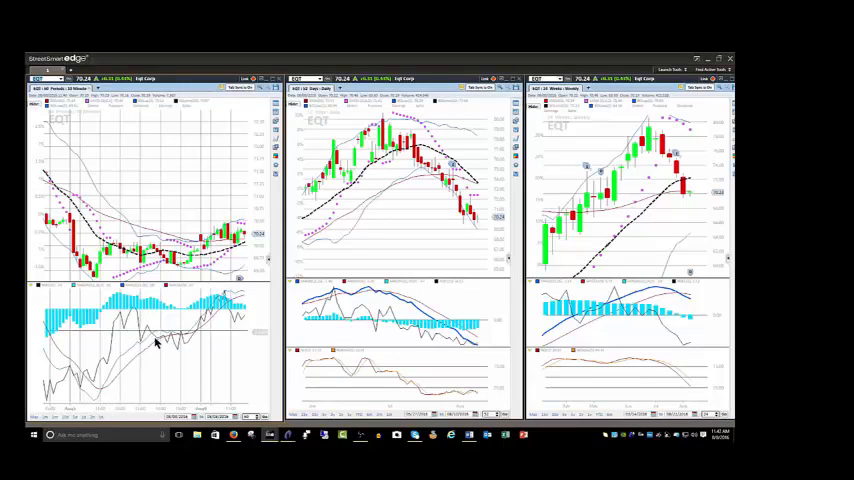
mouse_move(110, 380)
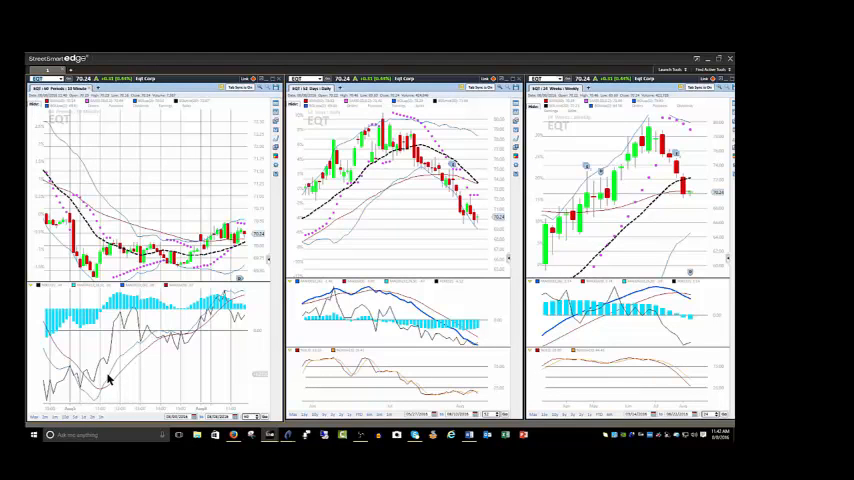
mouse_move(118, 384)
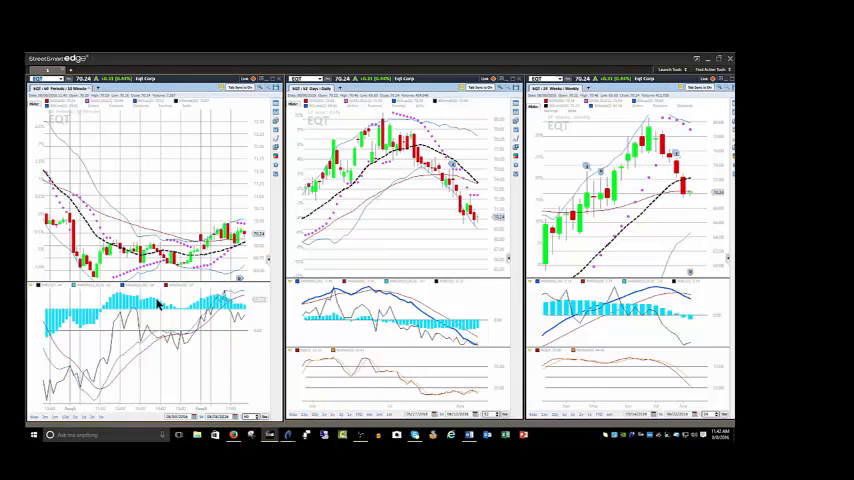
mouse_move(352, 160)
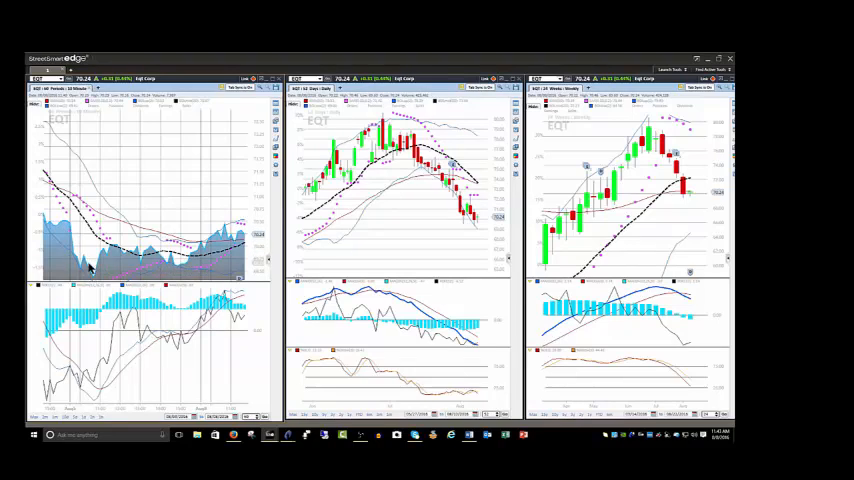
mouse_move(204, 256)
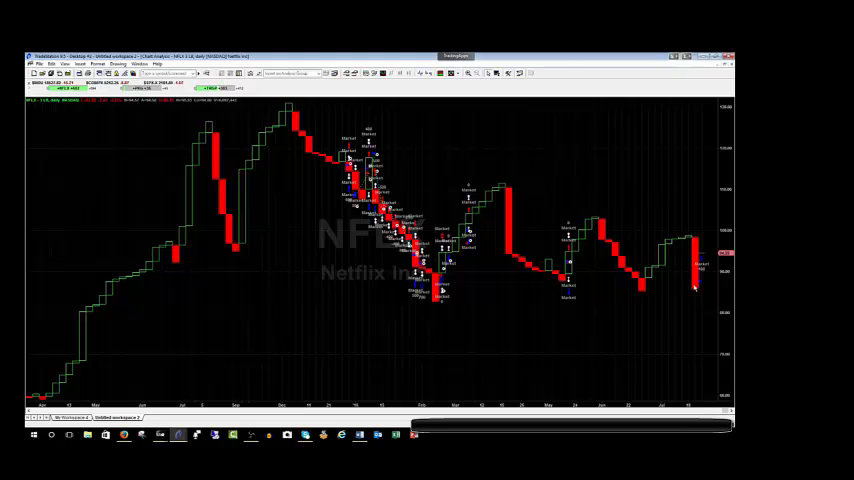
mouse_move(684, 258)
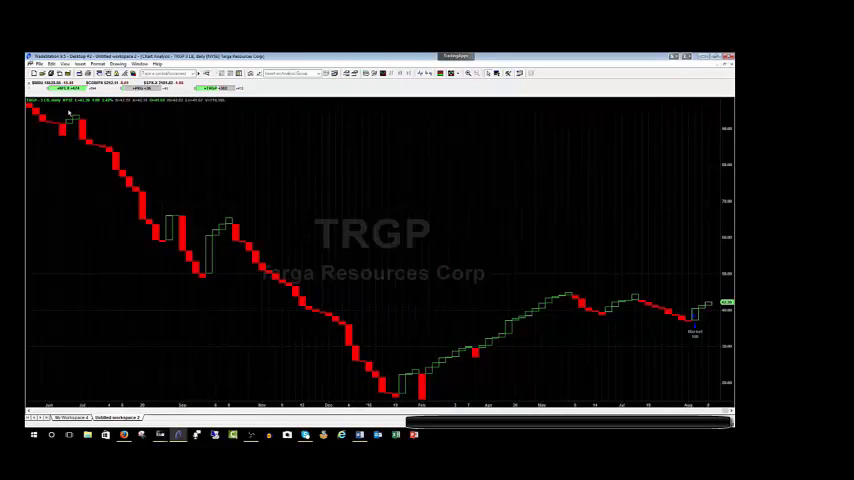
mouse_move(88, 118)
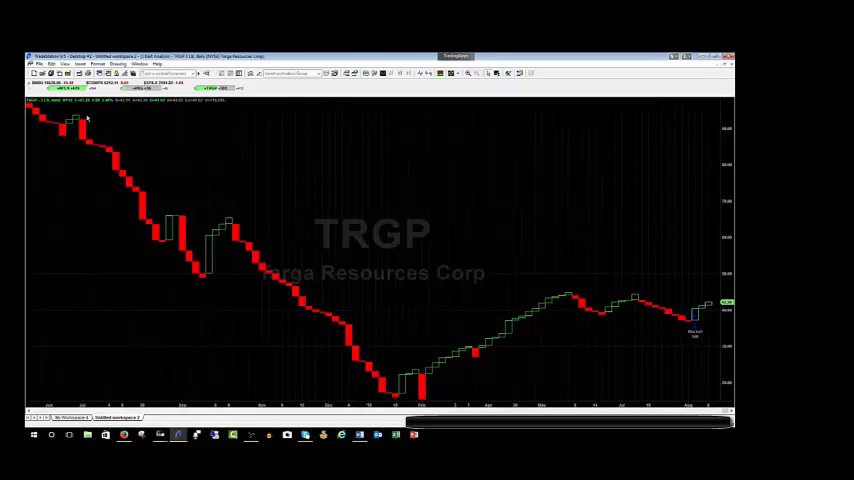
mouse_move(524, 312)
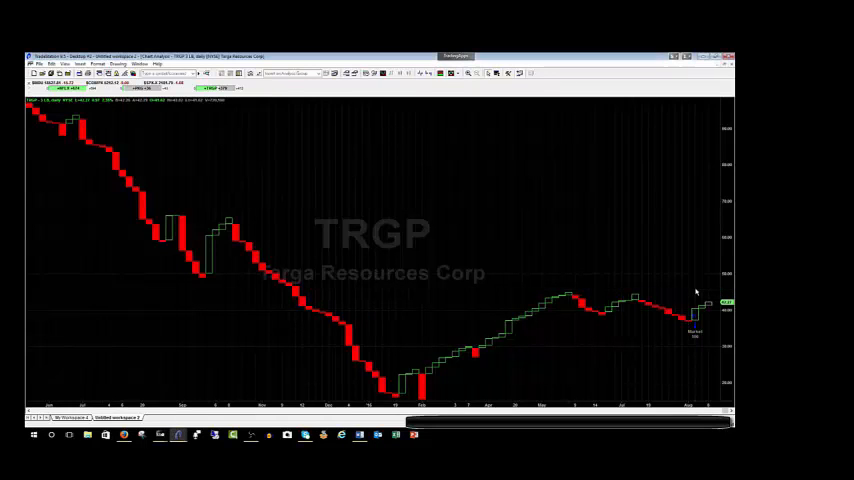
mouse_move(696, 292)
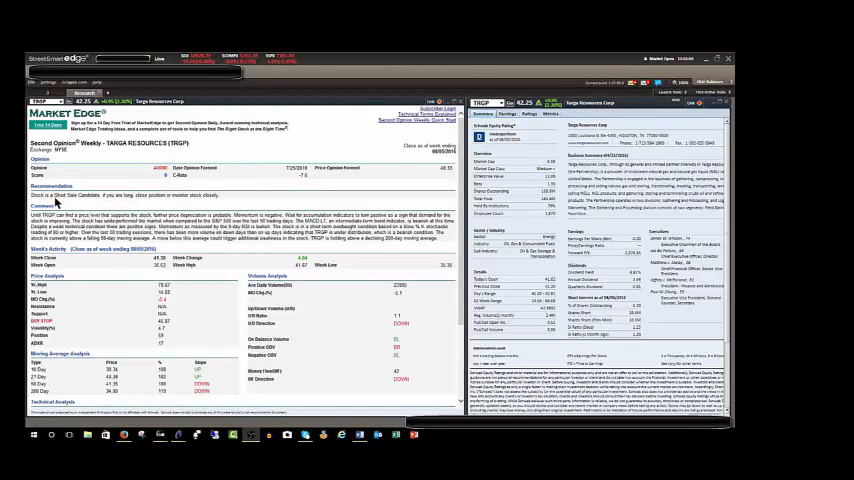
mouse_move(44, 204)
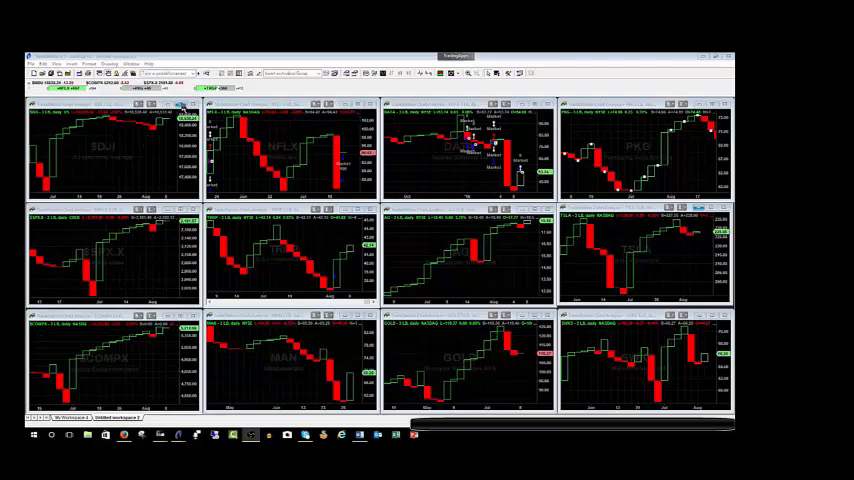
Step: Expand the $DJI Dow Jones Industrial Average chart to fill the window
double_click(110, 150)
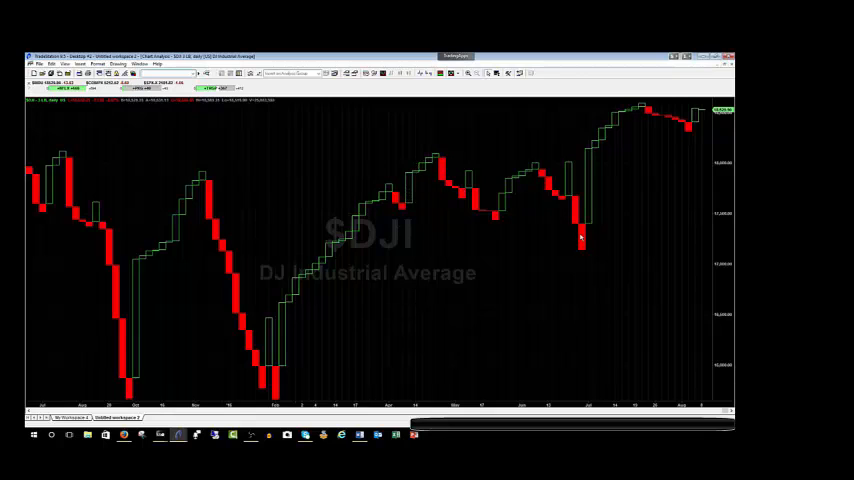
mouse_move(538, 156)
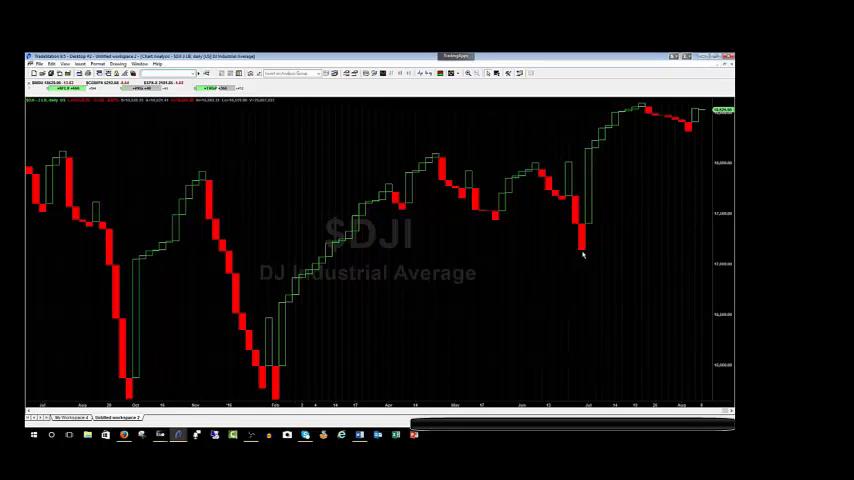
mouse_move(648, 112)
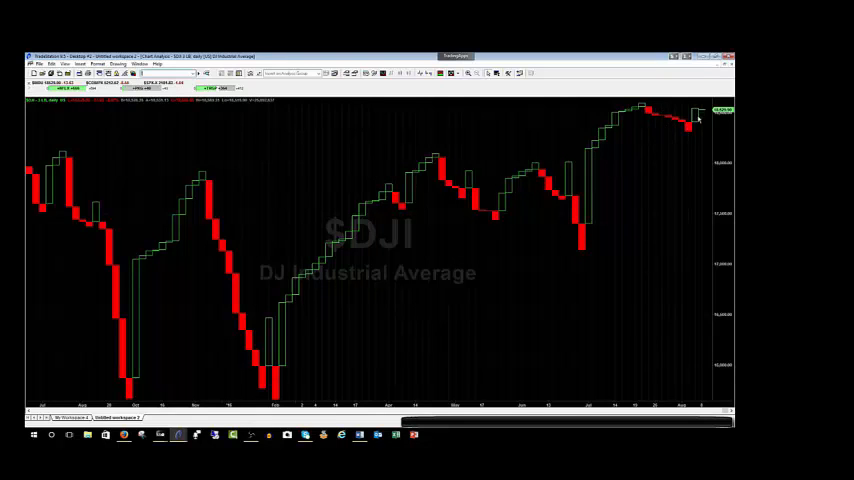
mouse_move(628, 140)
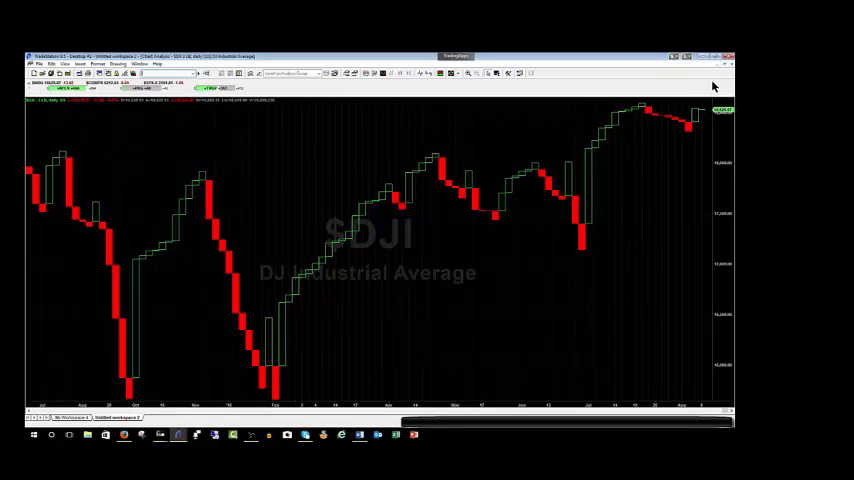
mouse_move(710, 100)
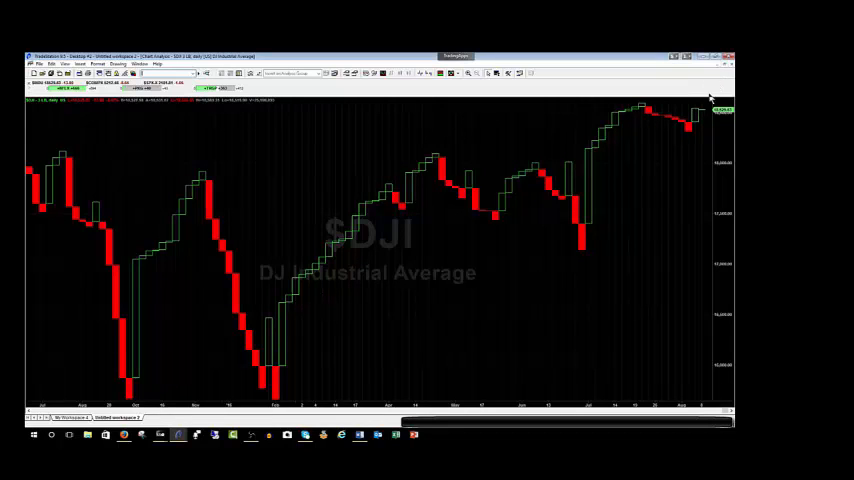
mouse_move(684, 138)
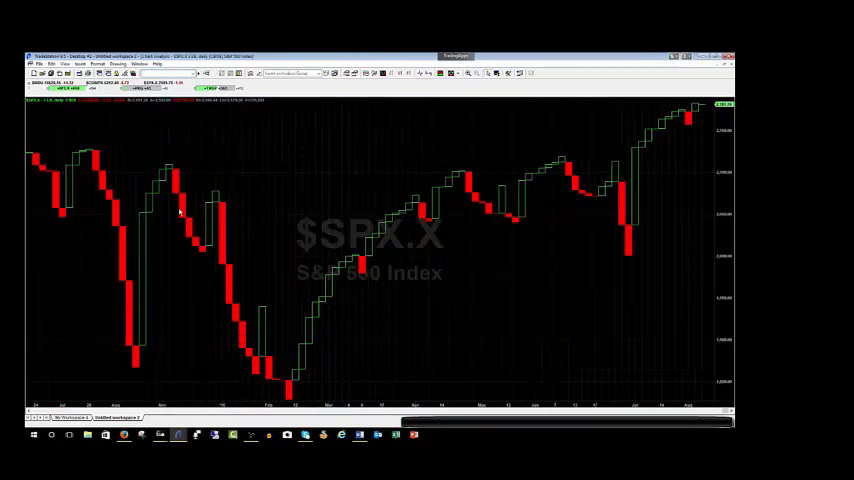
mouse_move(130, 312)
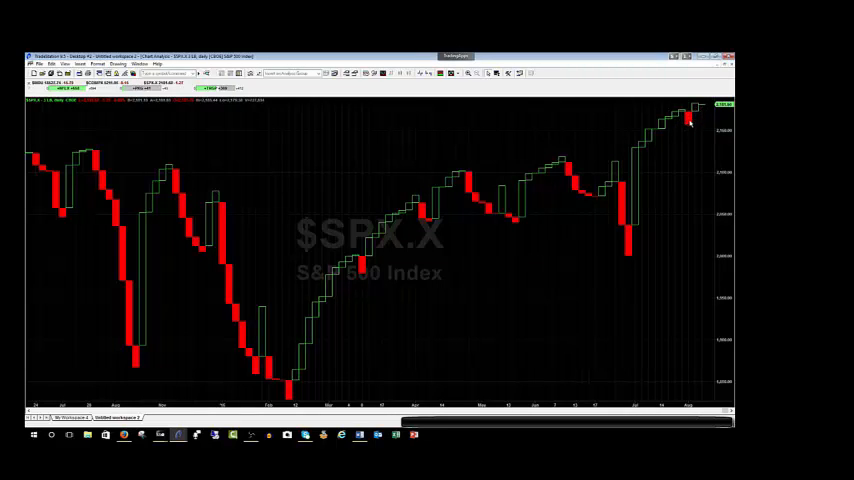
mouse_move(628, 240)
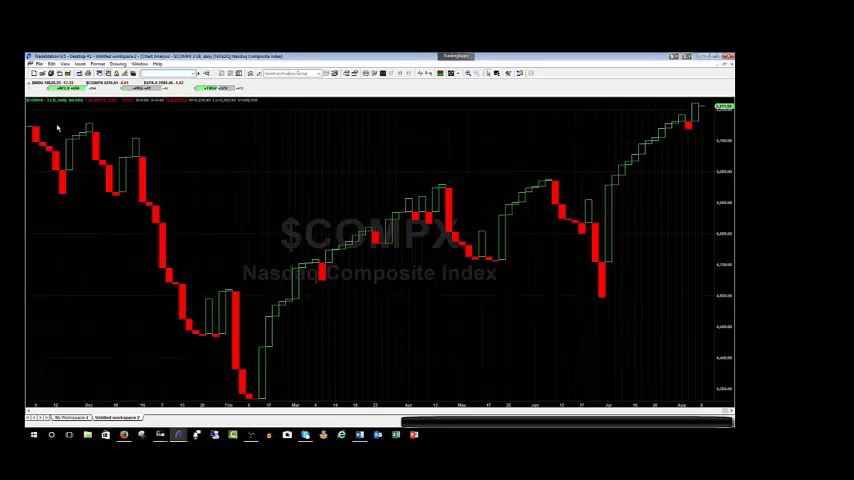
mouse_move(138, 304)
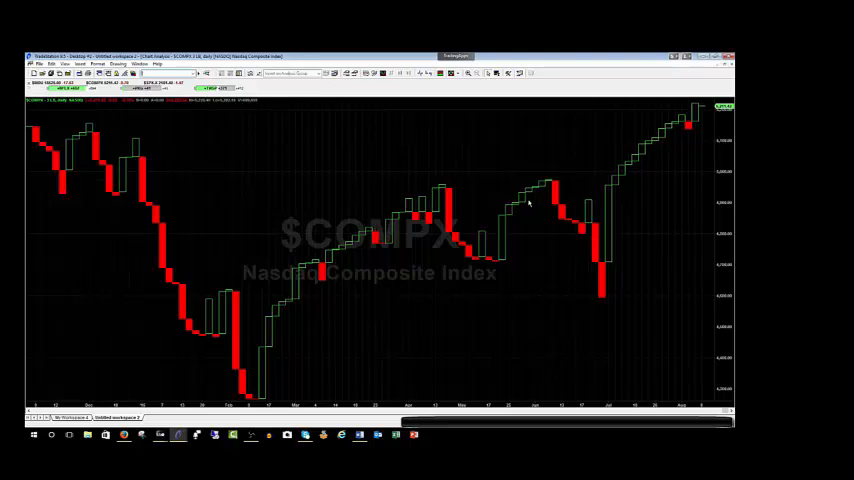
mouse_move(660, 108)
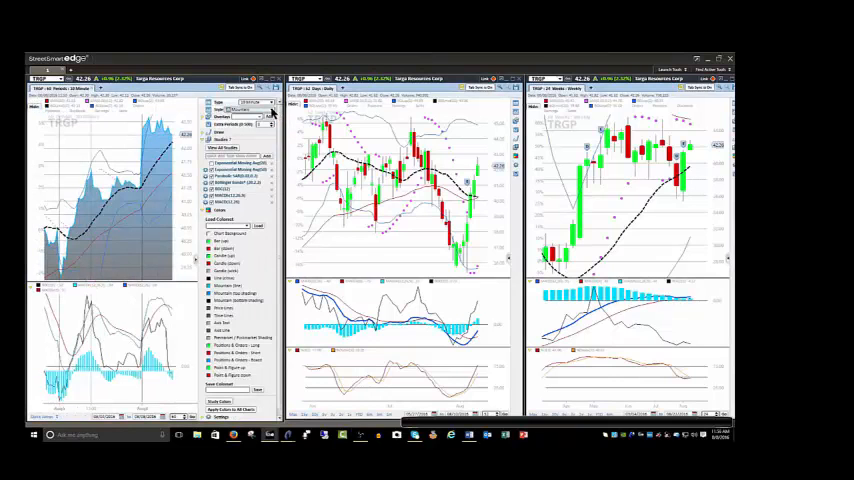
Step: Change the first StreetSmart Edge index chart from filled area to candlesticks
click(252, 108)
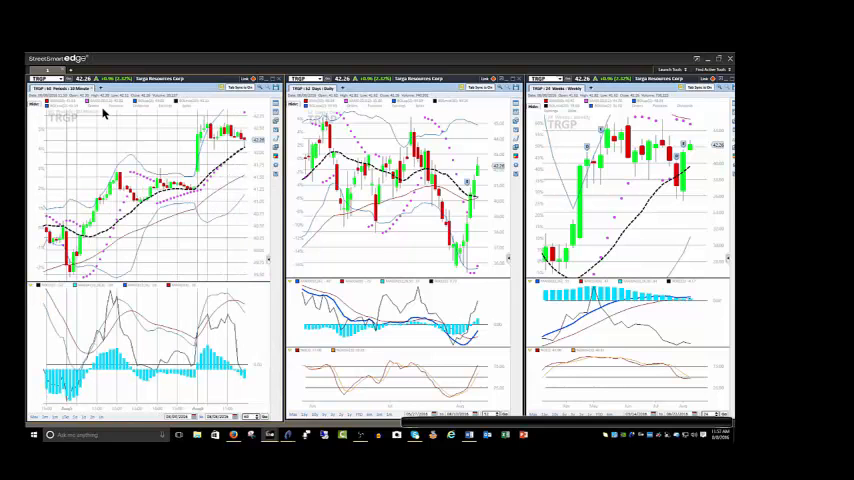
mouse_move(172, 246)
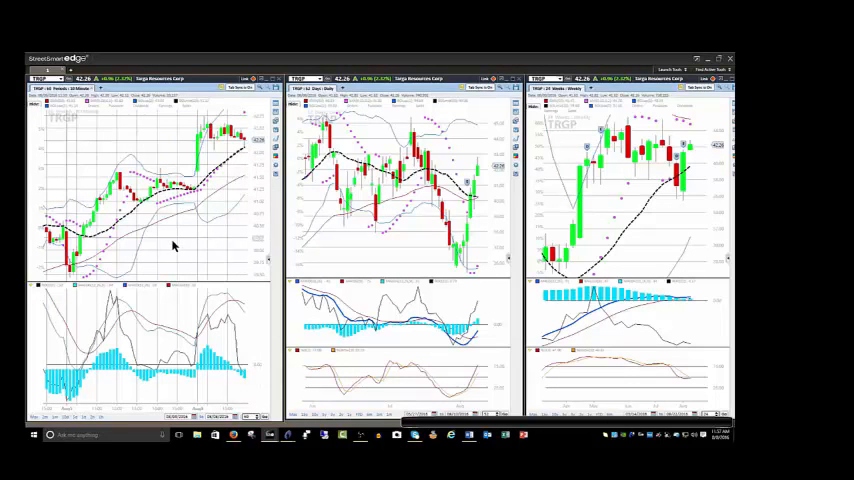
mouse_move(140, 122)
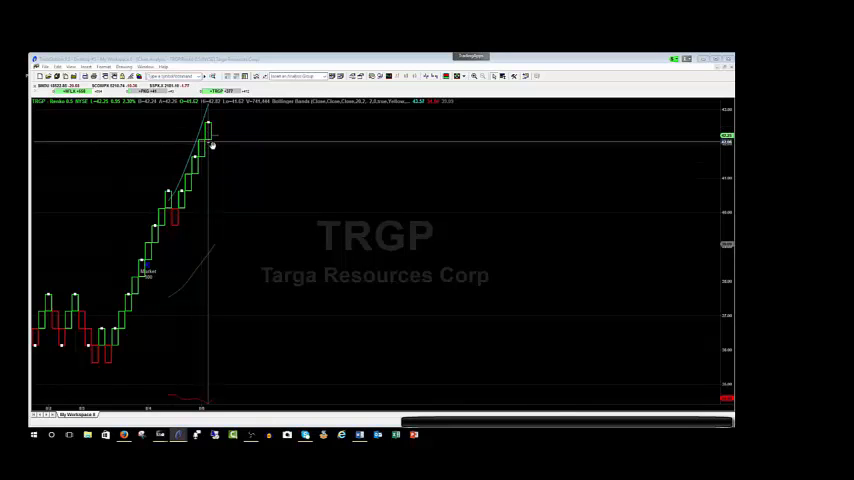
mouse_move(212, 128)
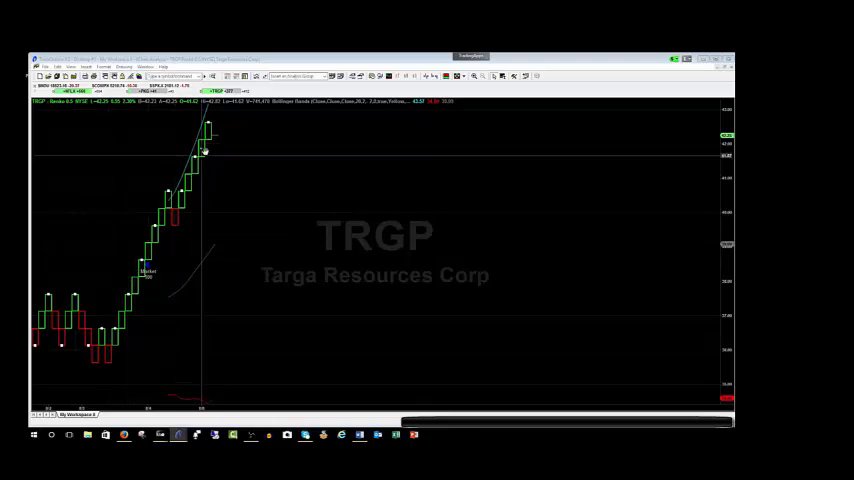
mouse_move(132, 264)
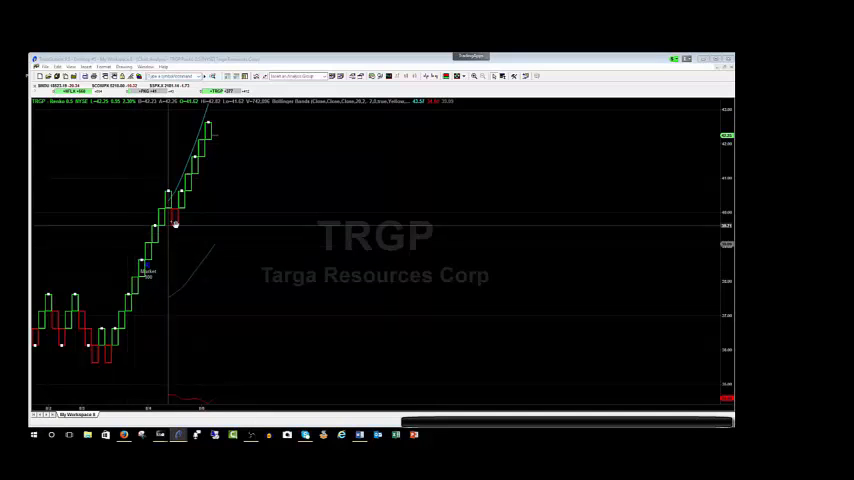
mouse_move(180, 228)
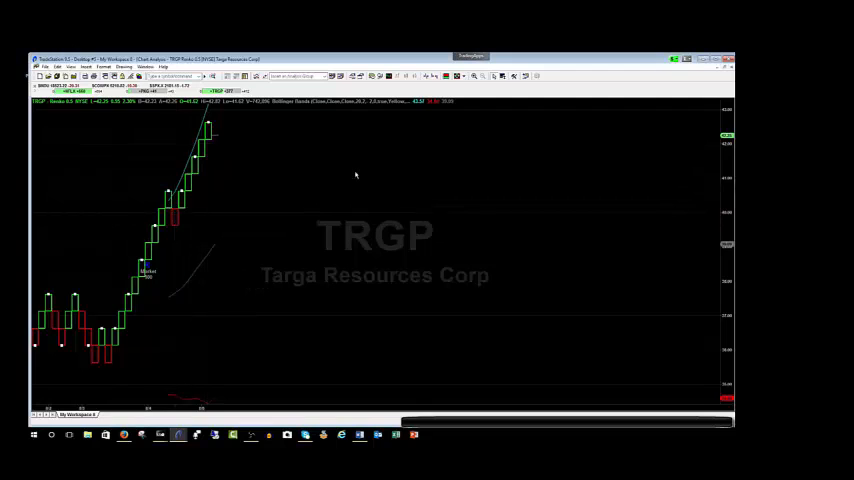
mouse_move(722, 72)
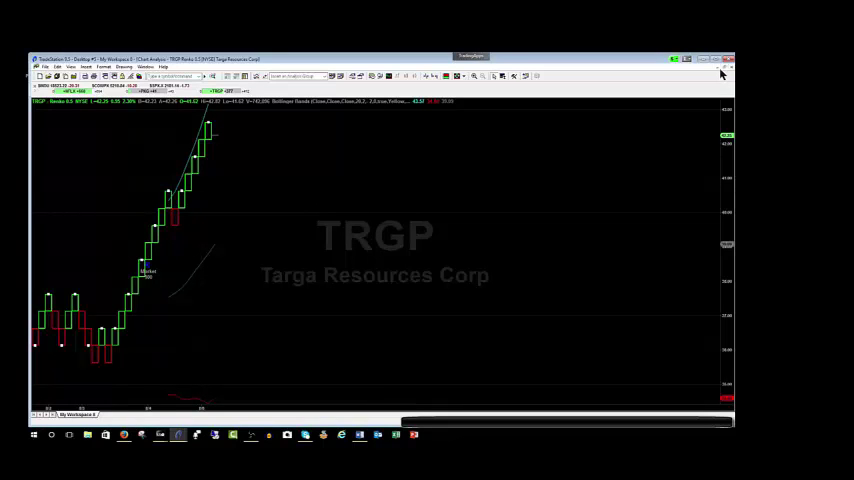
mouse_move(724, 68)
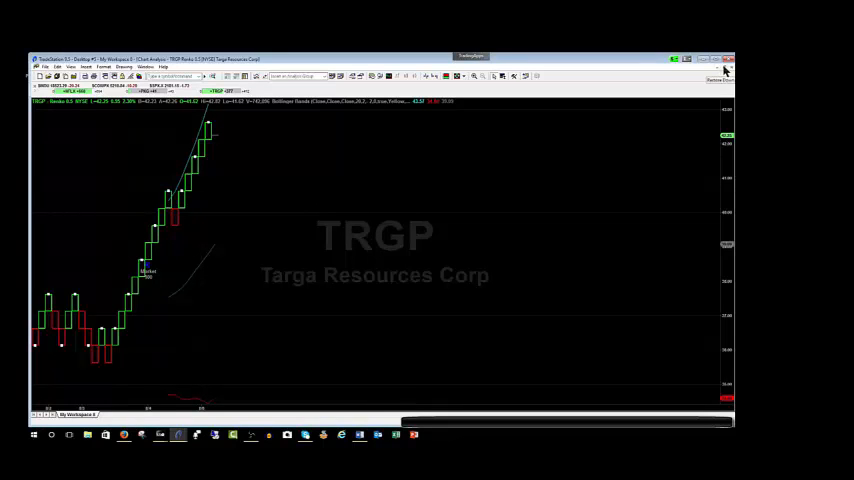